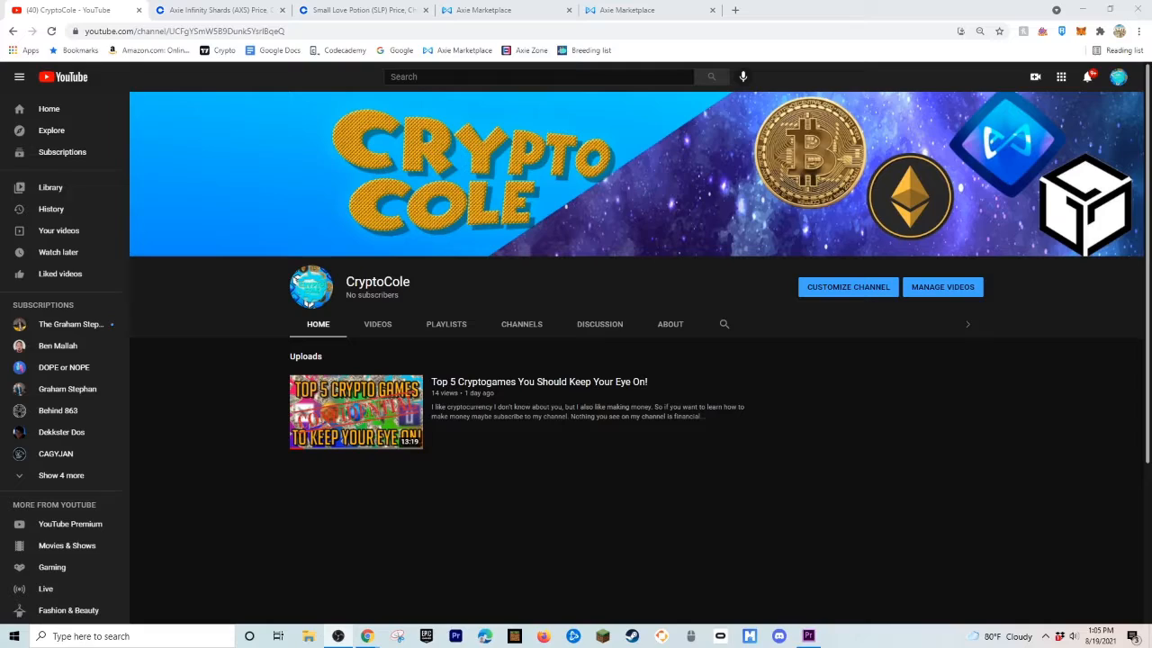
View the Coinbase price pages for Axie Infinity (~$69.61) and Small Love Potion (~$0.17).
left_click(219, 10)
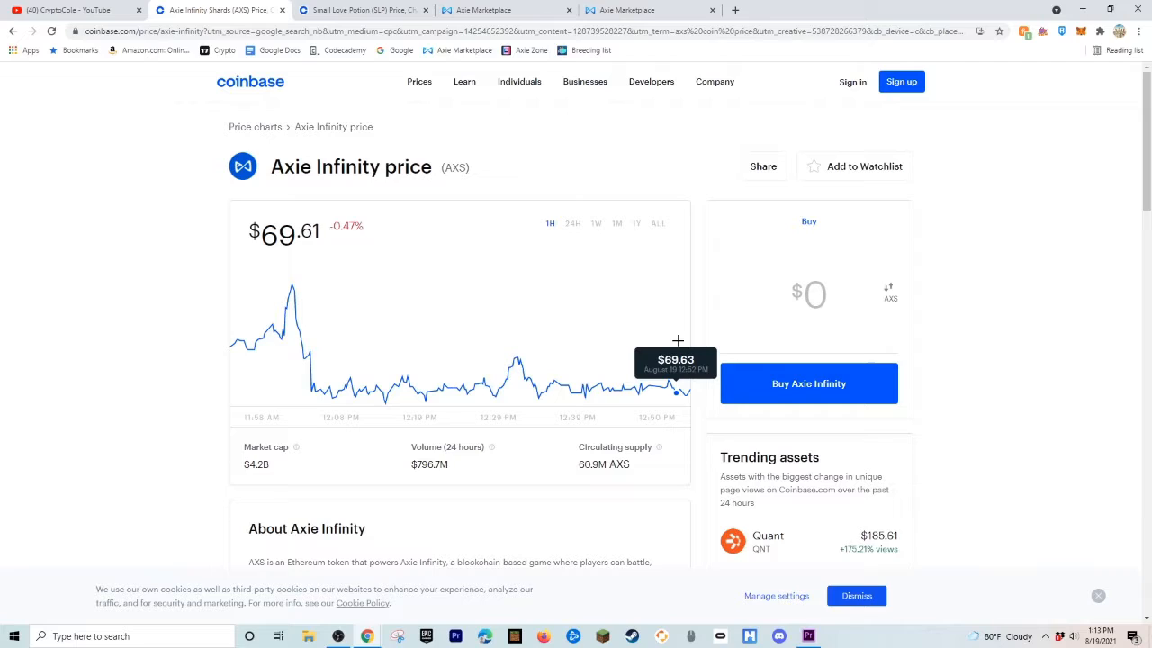
left_click(364, 11)
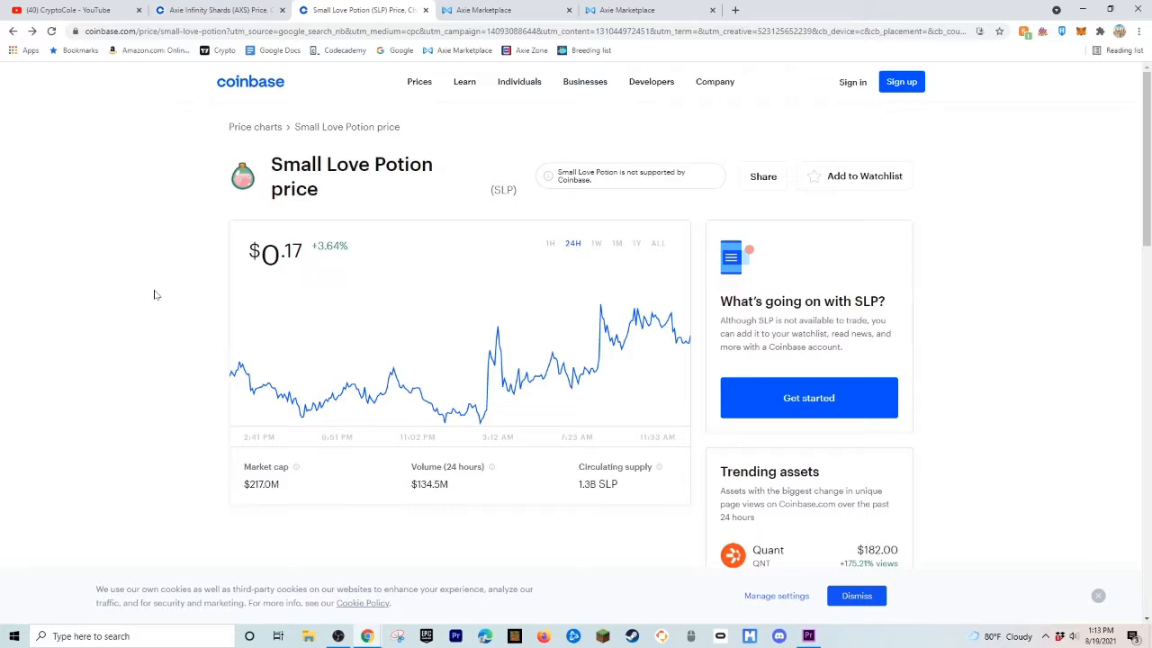
mouse_move(441, 189)
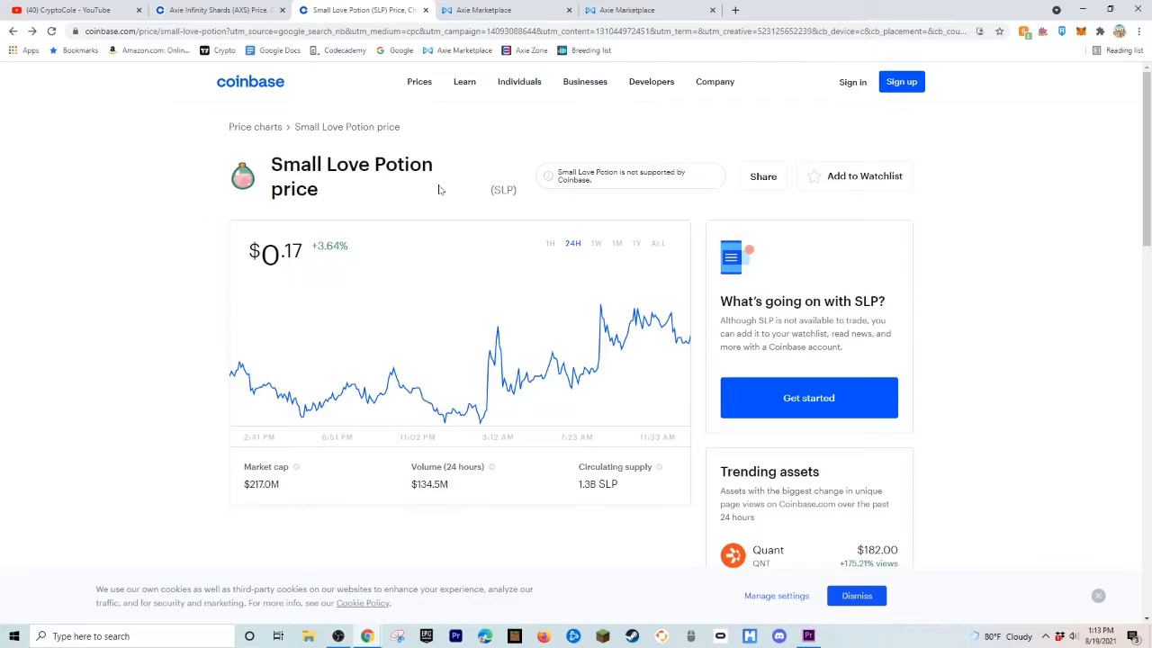
mouse_move(490, 129)
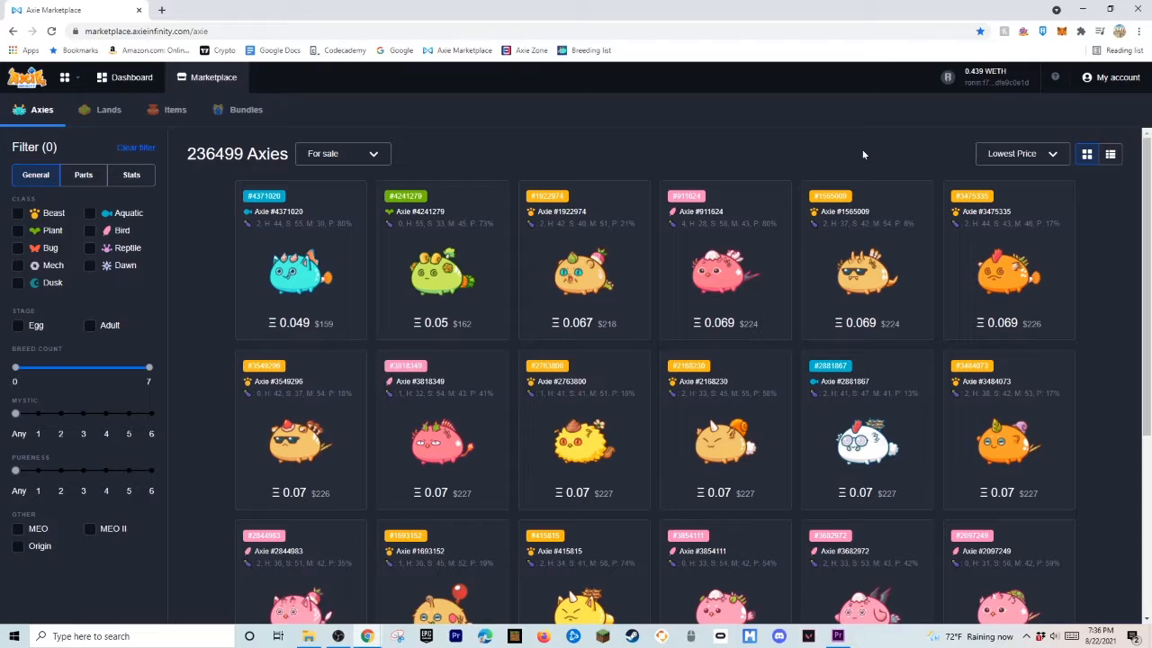
mouse_move(742, 325)
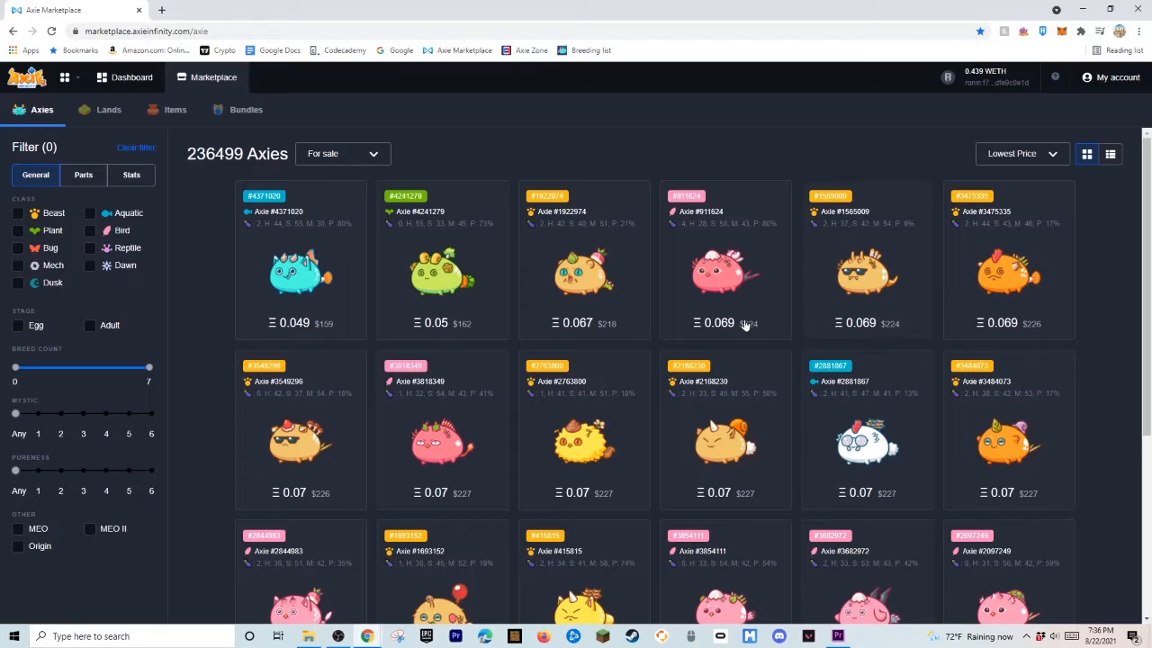
mouse_move(482, 144)
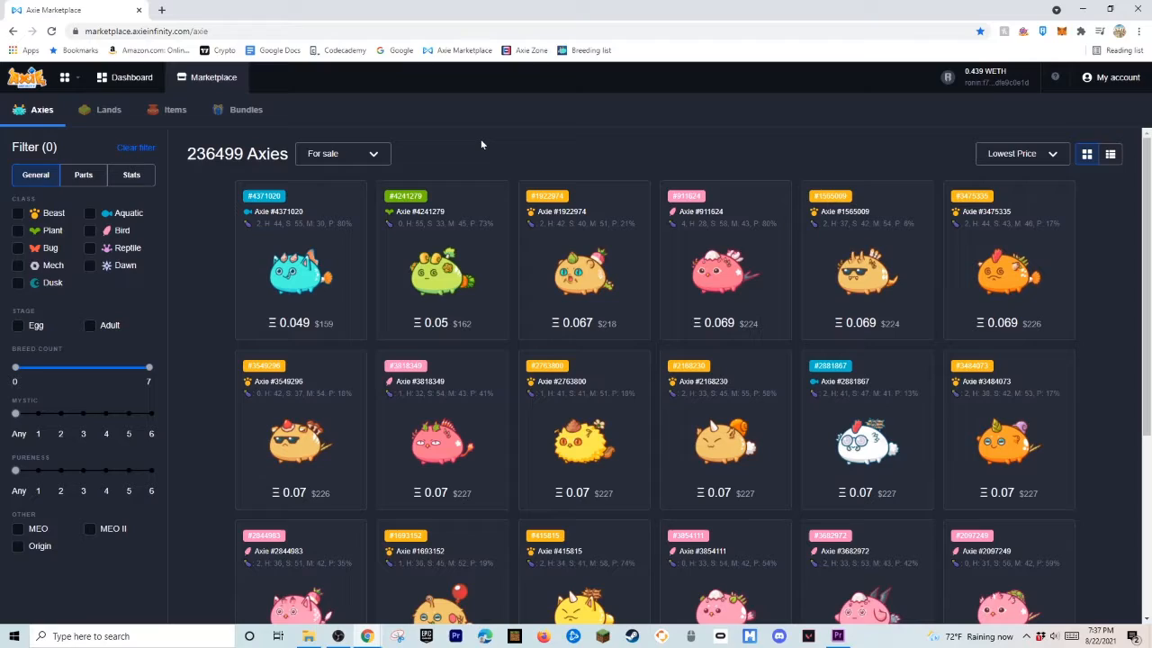
mouse_move(544, 126)
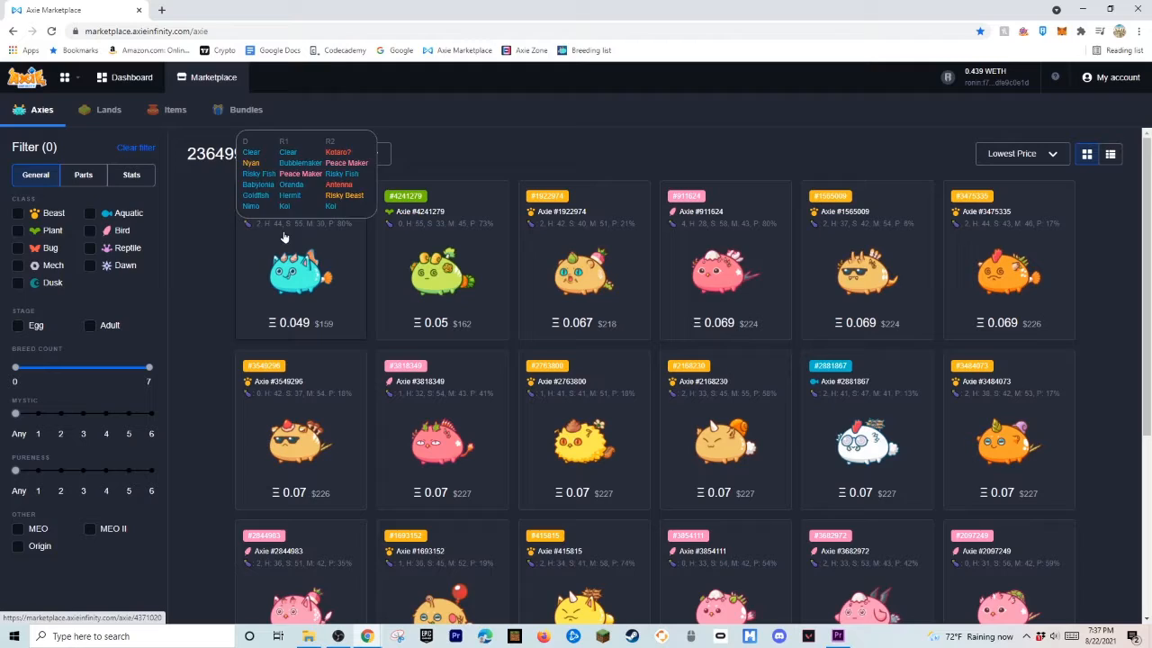
left_click(300, 270)
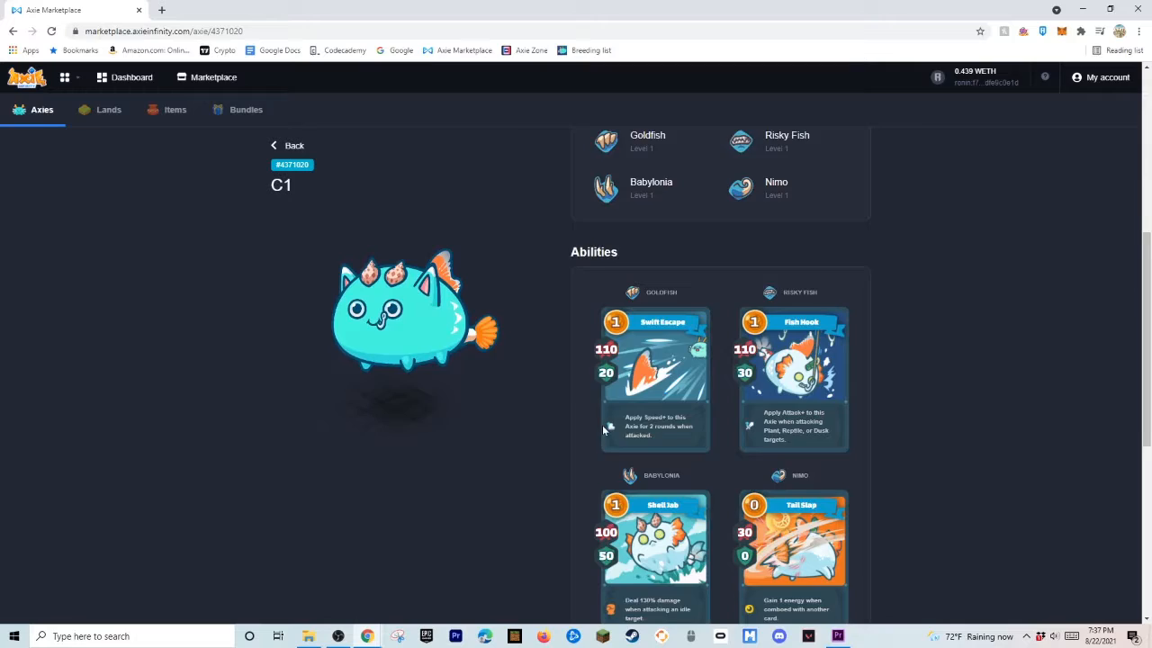
scroll("down", 3)
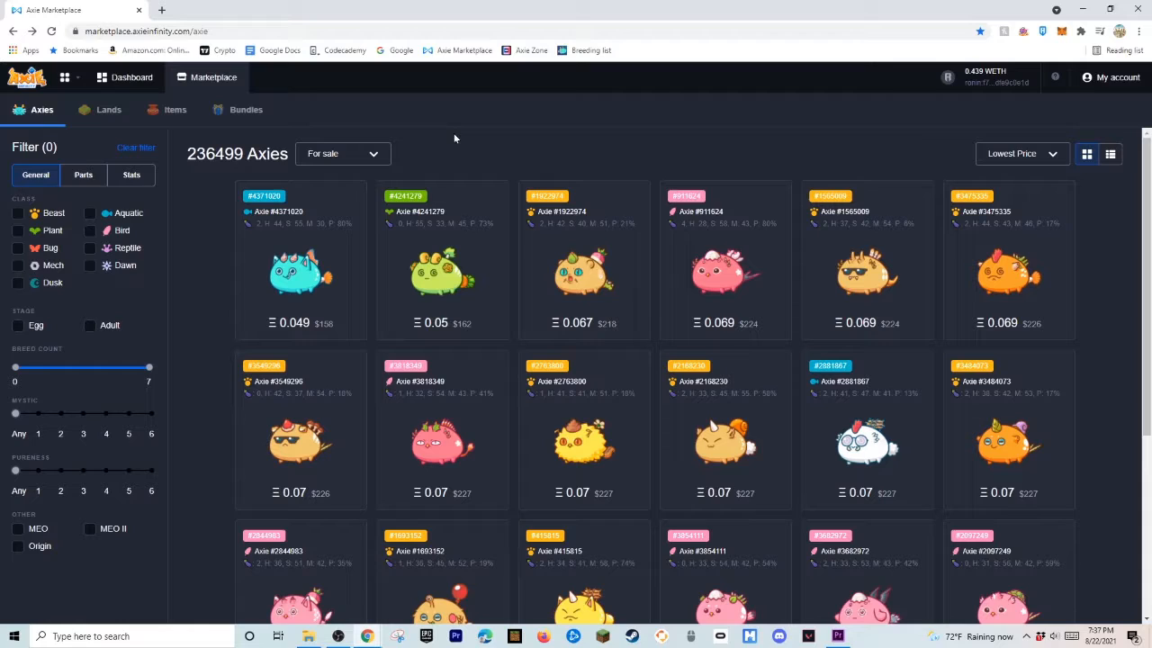
left_click(299, 270)
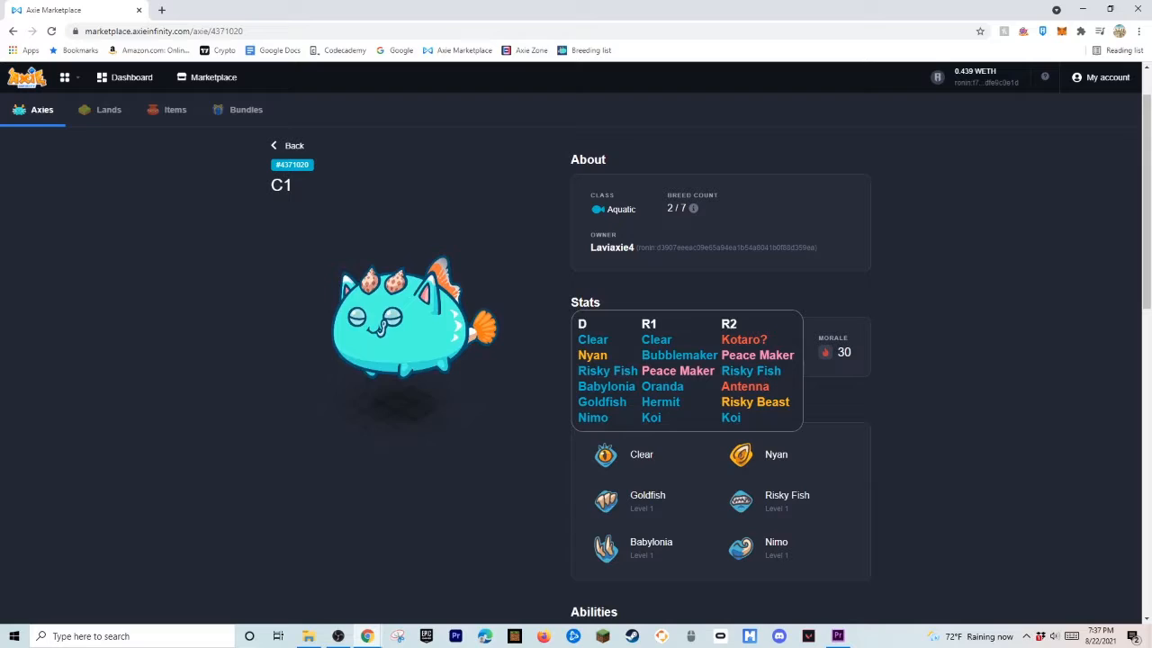
left_click(288, 144)
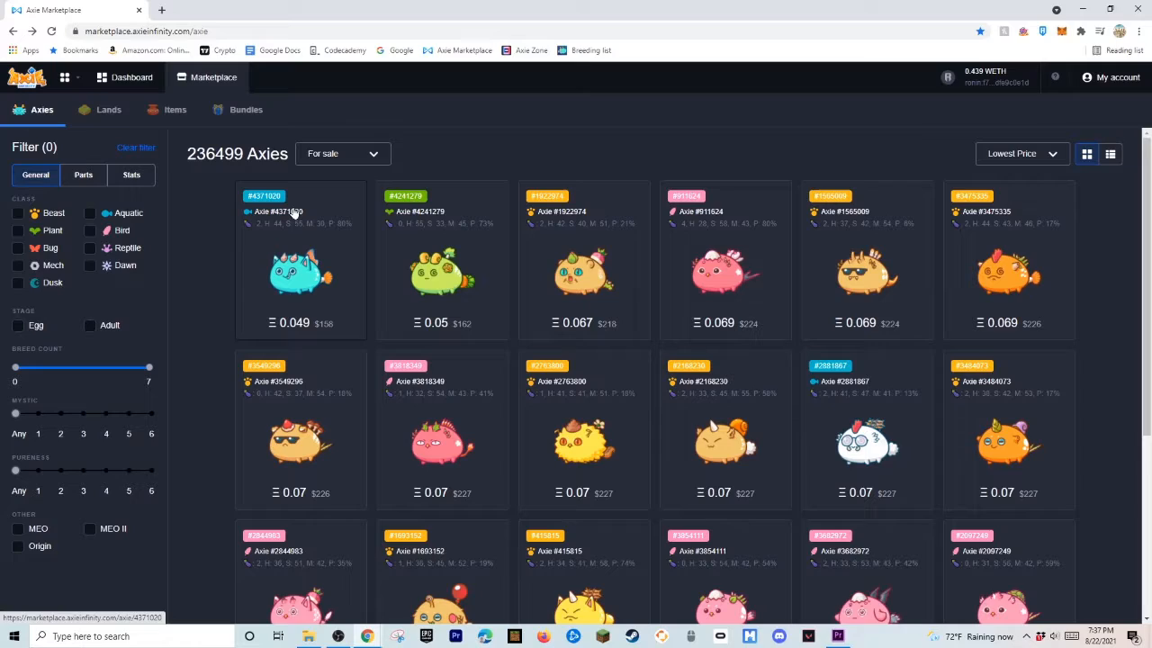
mouse_move(684, 142)
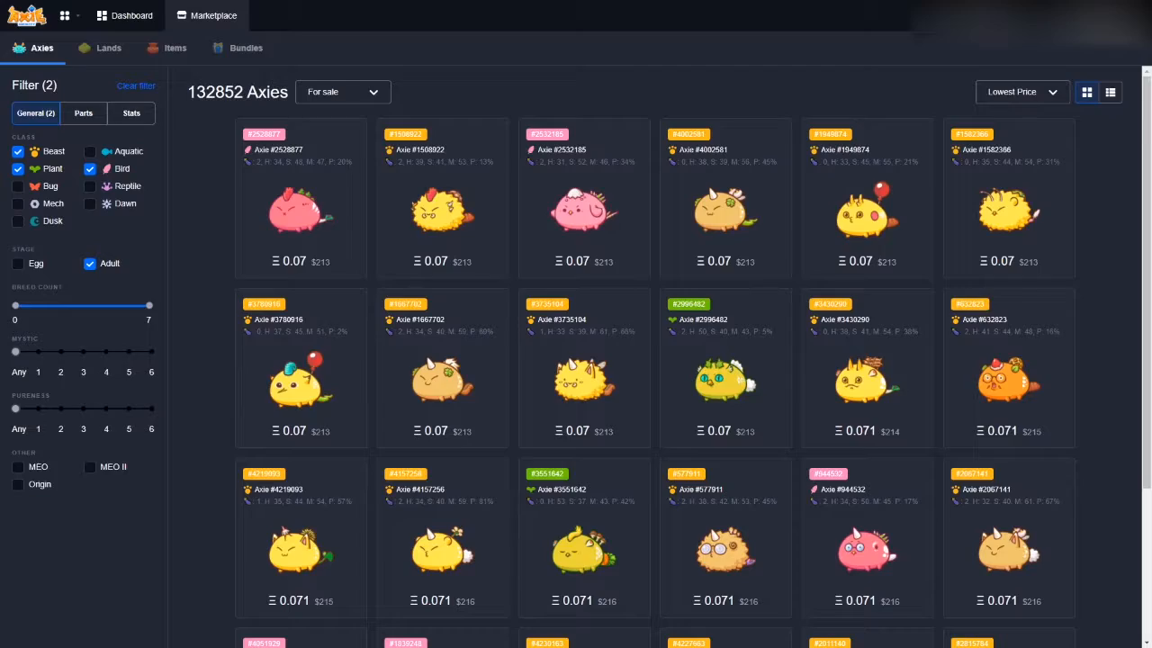
Clear the marketplace filters, then bring up the whitepaper's Breeding page listing SLP breed costs.
left_click(137, 87)
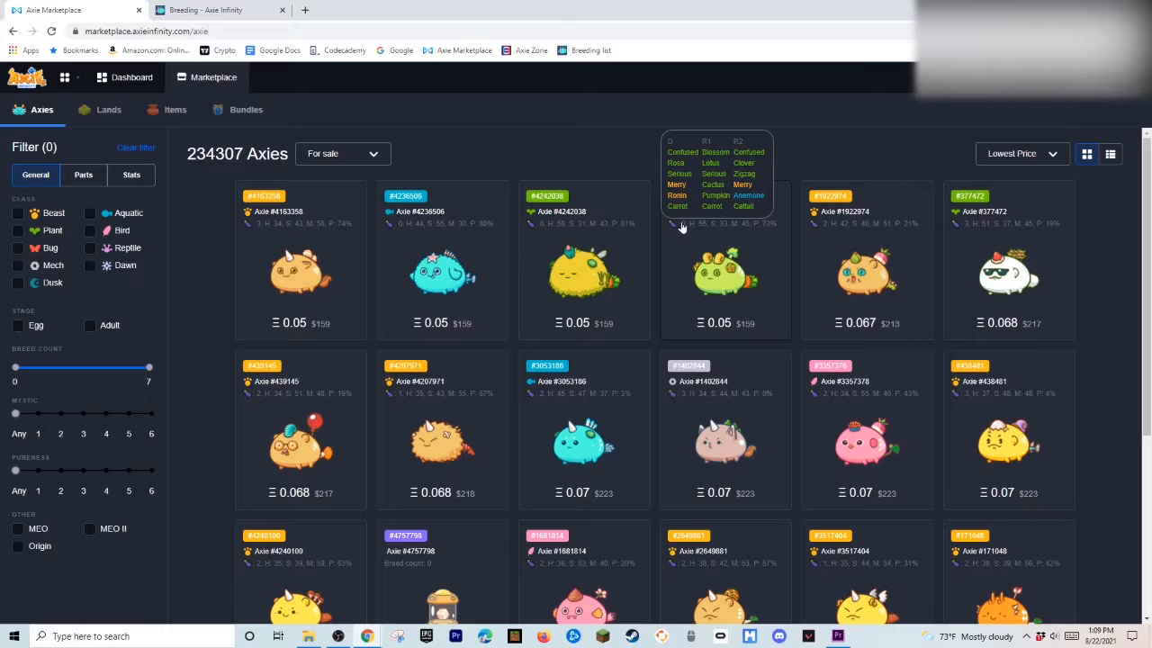
mouse_move(725, 211)
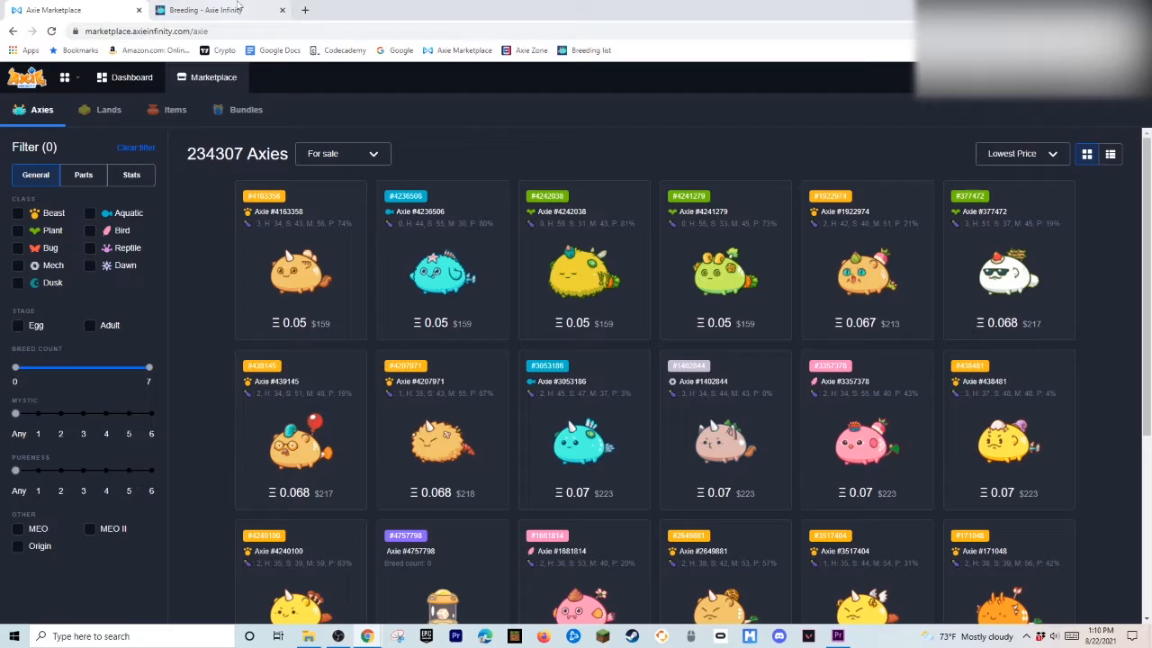
left_click(207, 10)
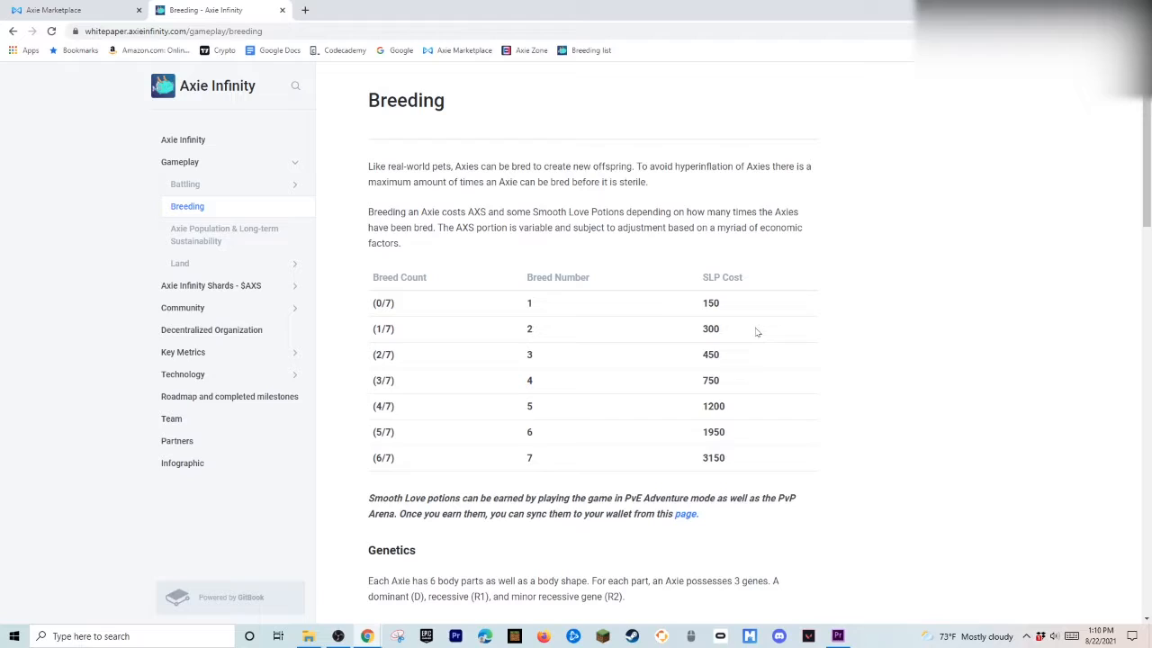
mouse_move(659, 320)
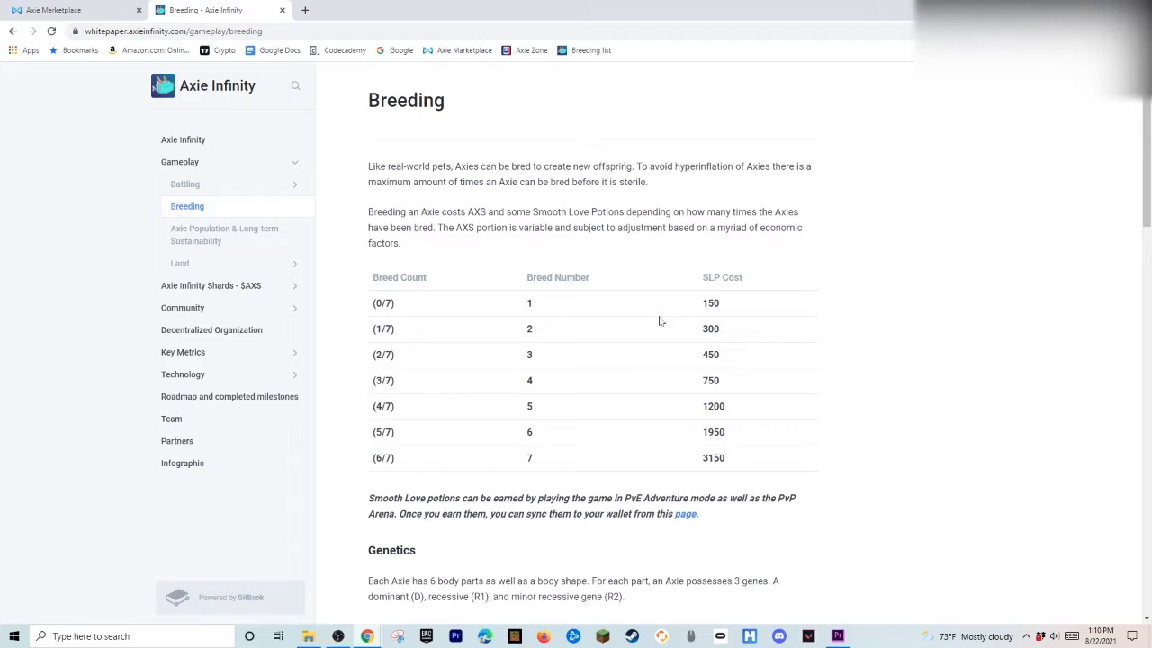
mouse_move(576, 310)
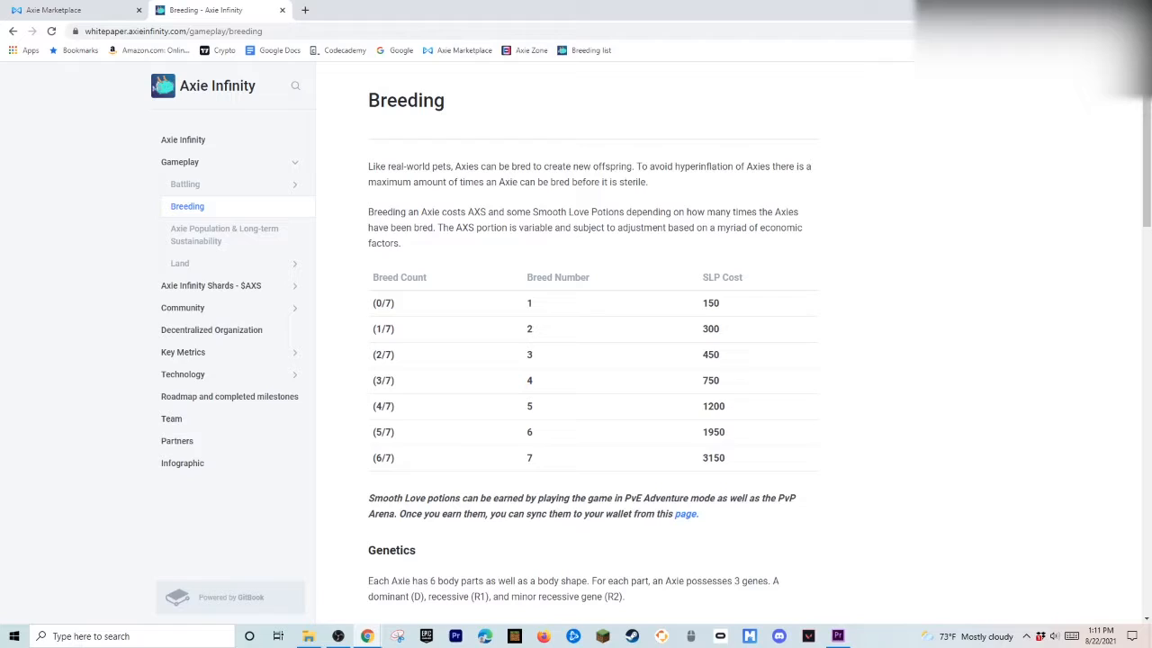
left_click_drag(711, 302, 711, 379)
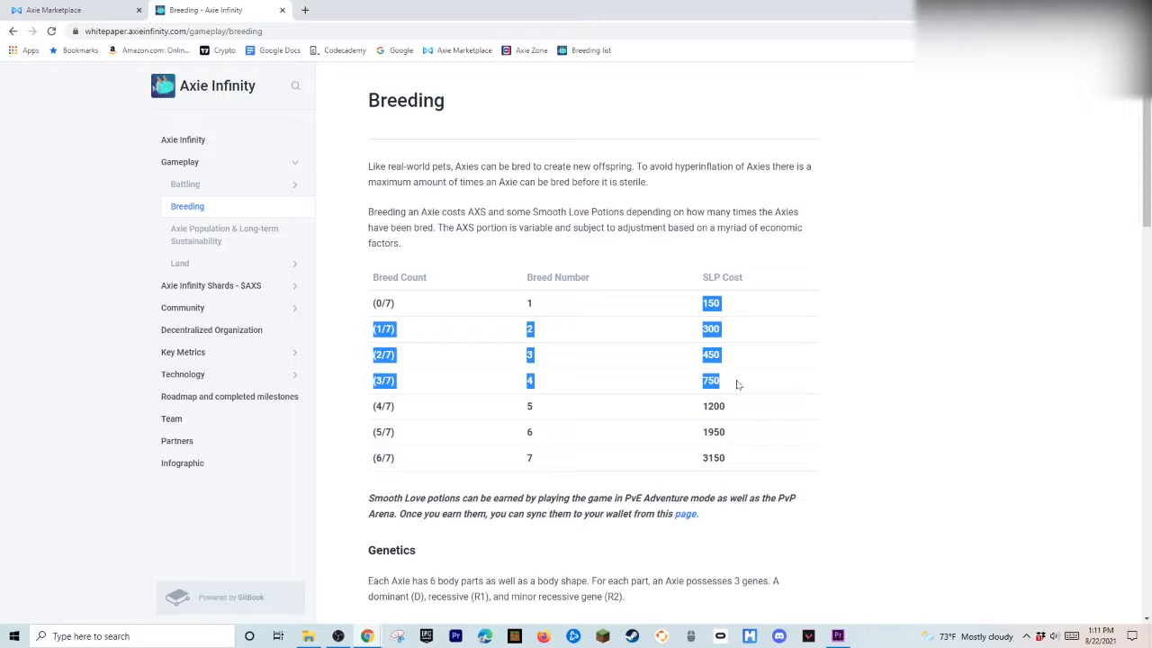
left_click(763, 370)
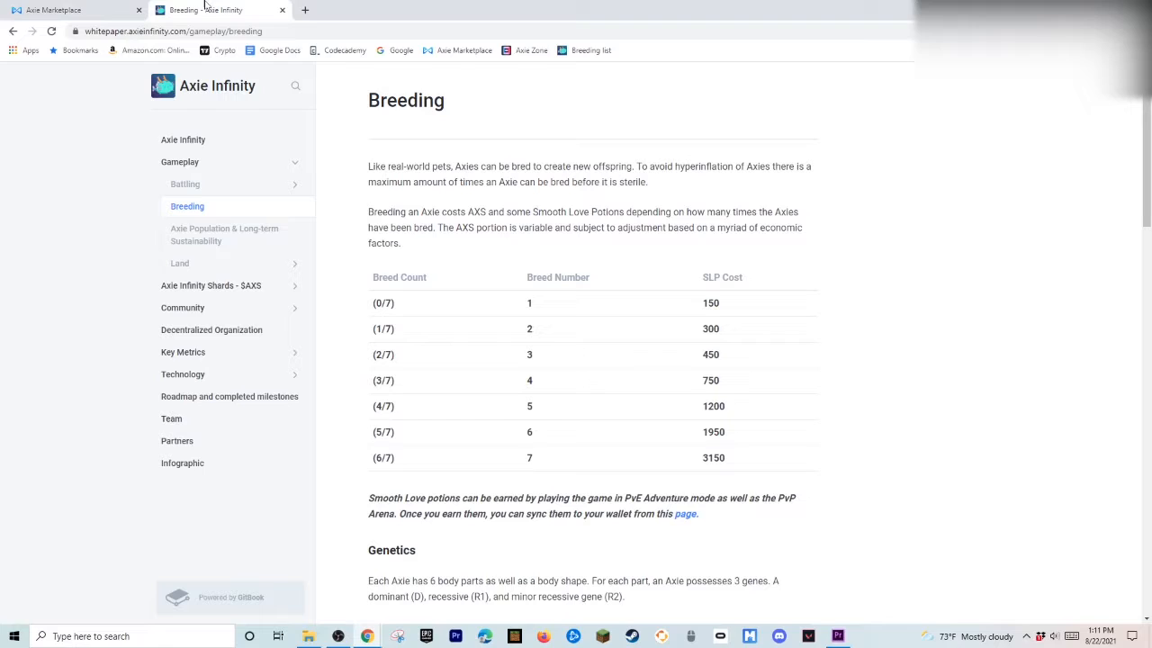
Return to the Marketplace listing of 234,307 Axies for sale from 0.05 ETH.
left_click(72, 11)
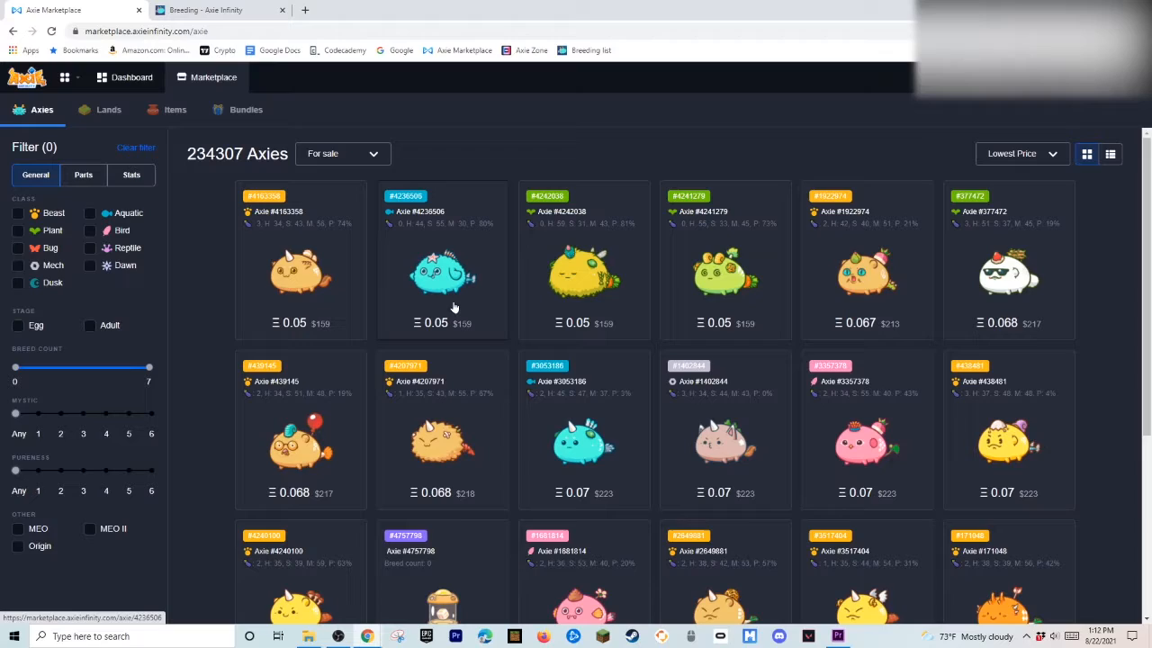
mouse_move(543, 129)
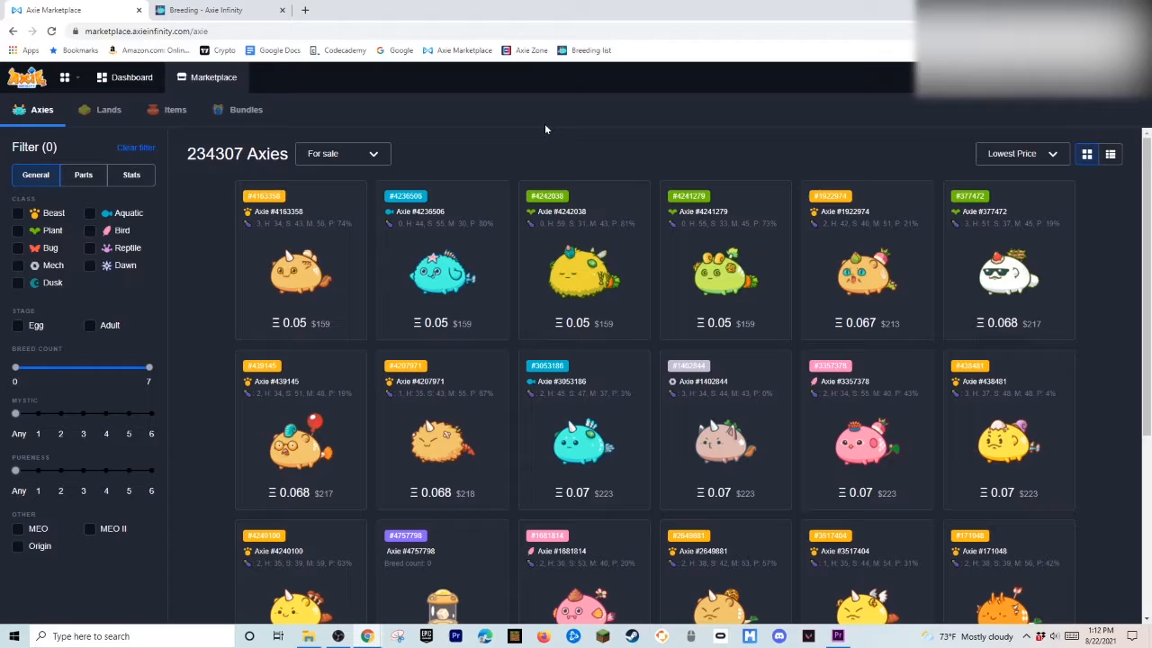
mouse_move(518, 155)
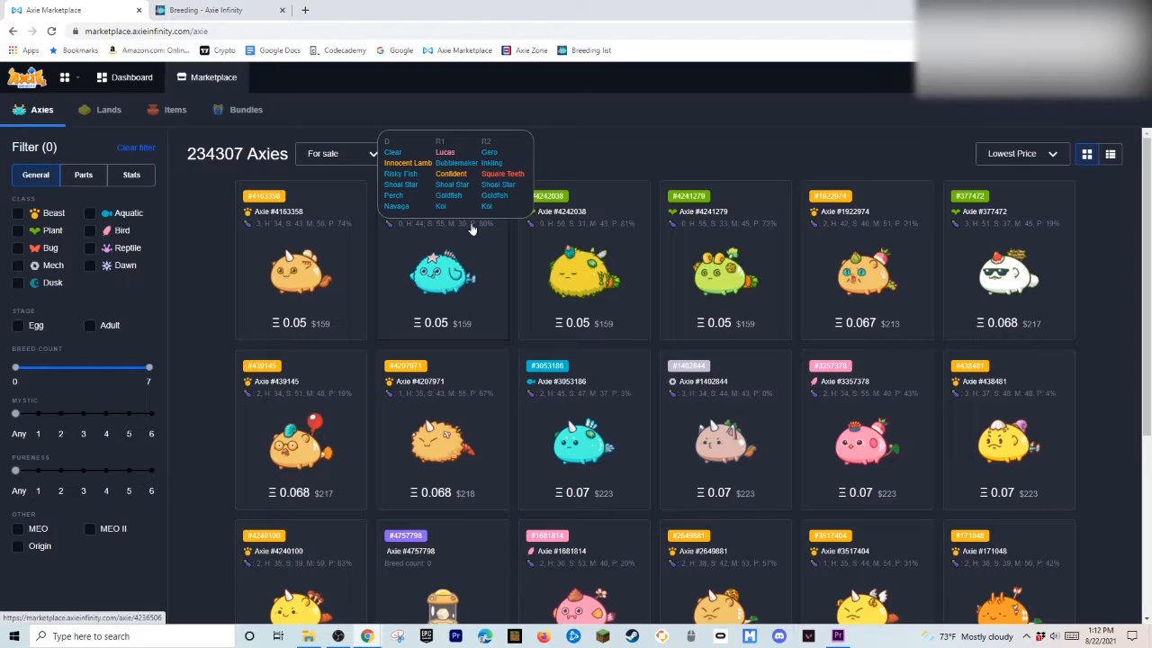
View Aquatic Axie A3 (#4236506) details, scrolling through its body parts and abilities.
left_click(443, 270)
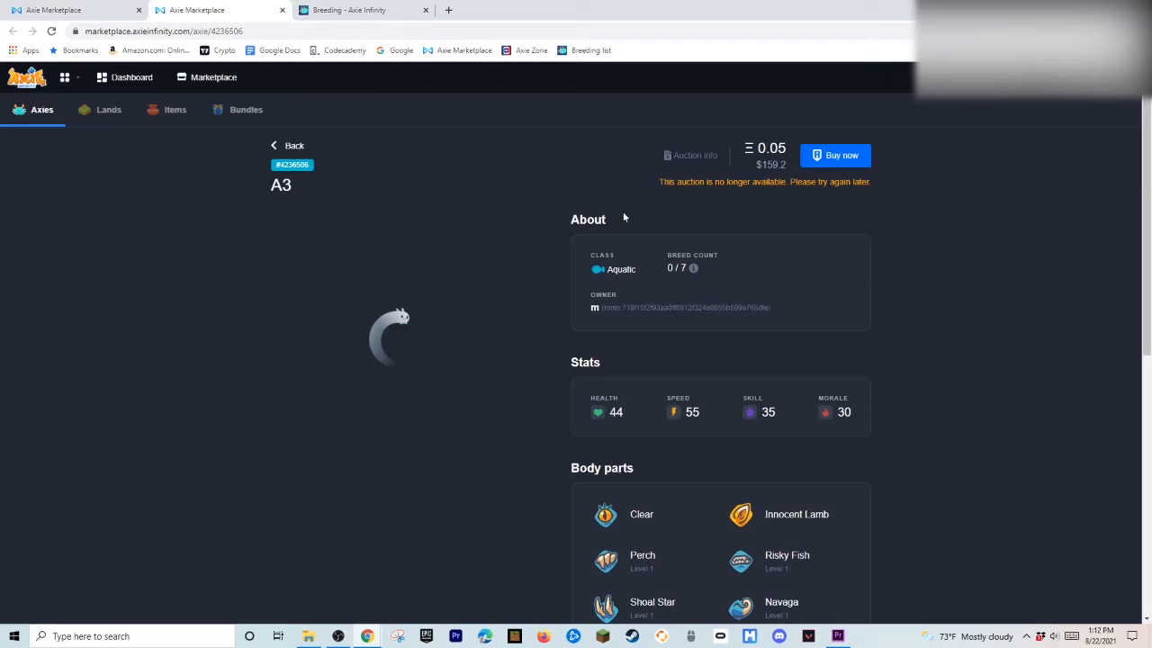
scroll("down", 3)
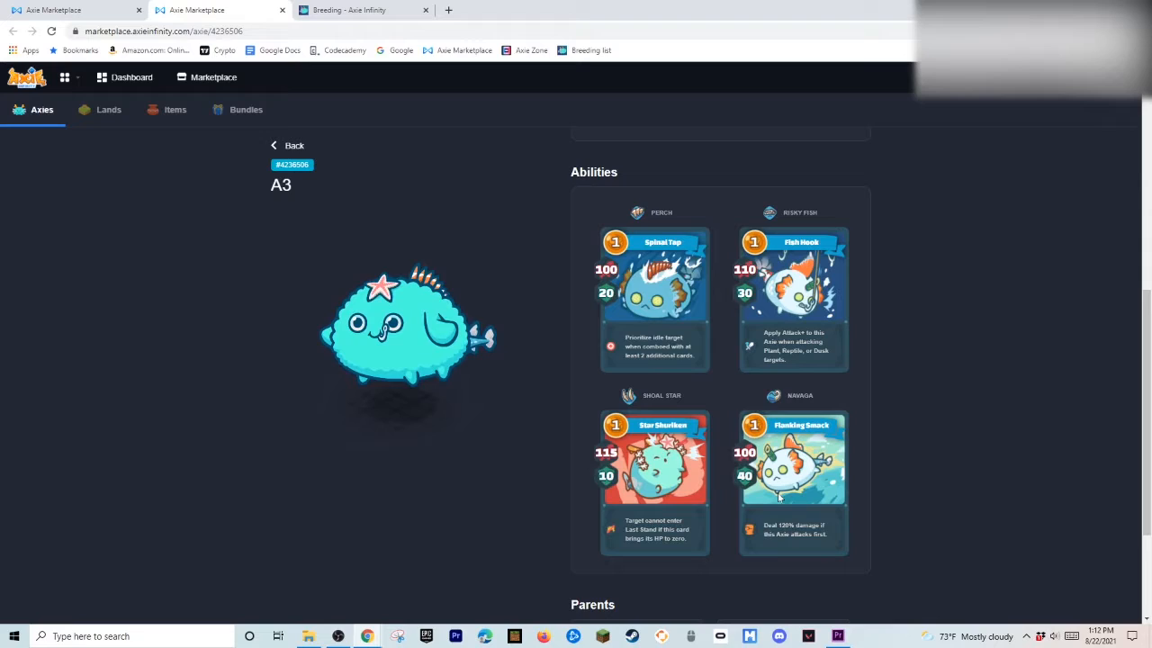
scroll("up", 3)
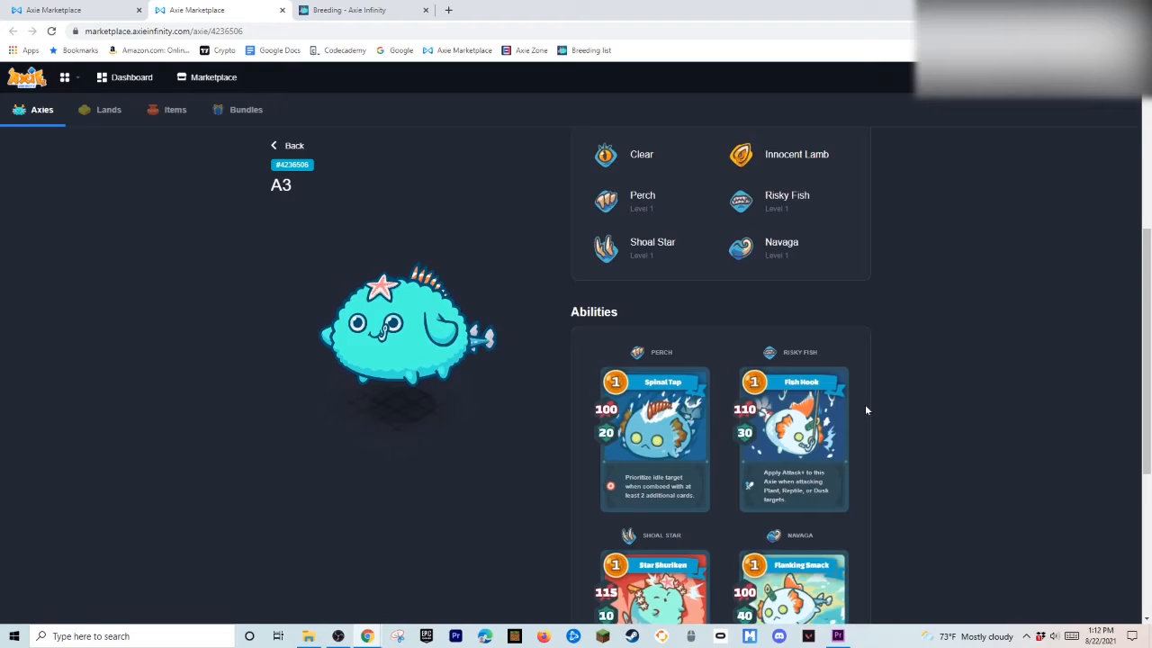
scroll("up", 3)
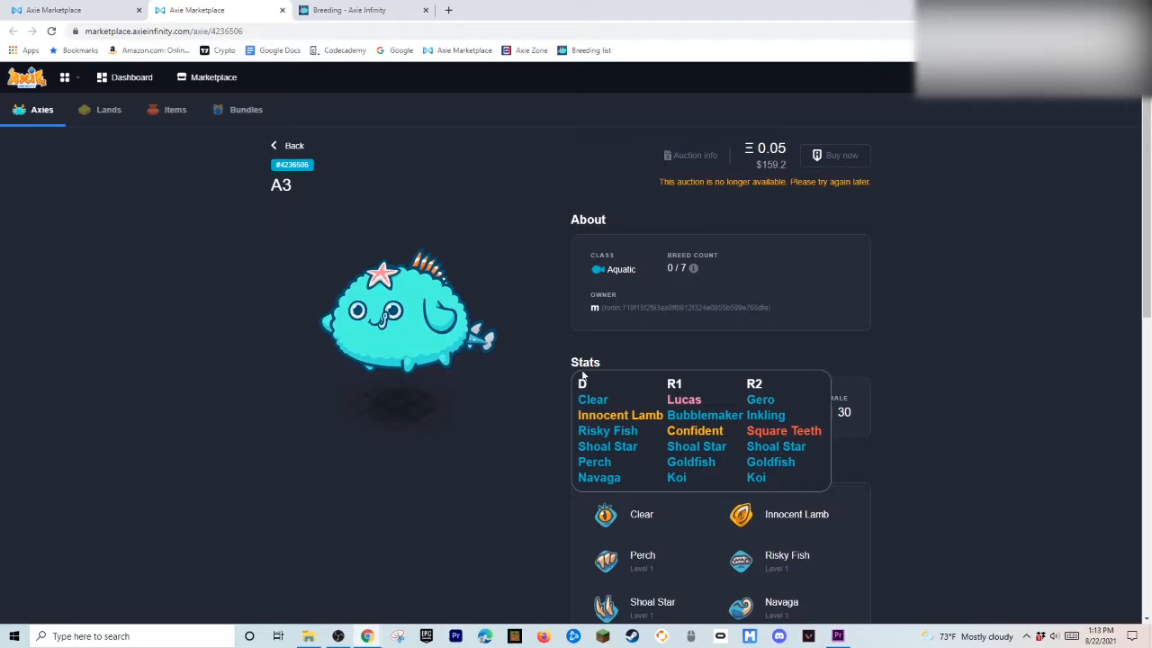
mouse_move(634, 387)
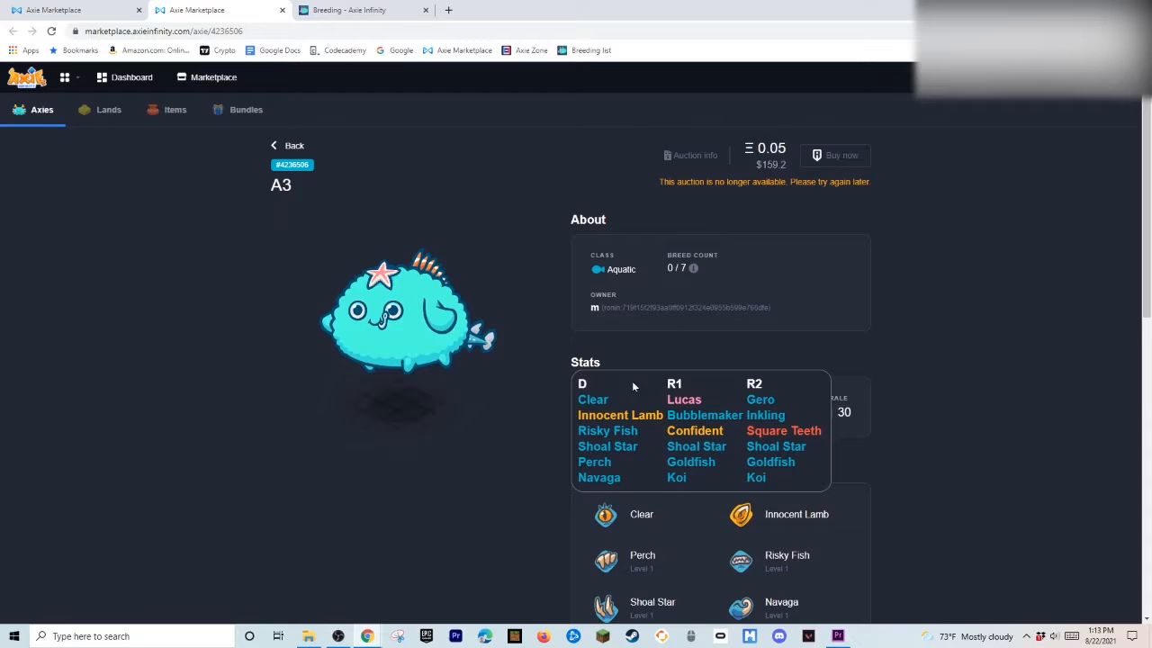
mouse_move(781, 479)
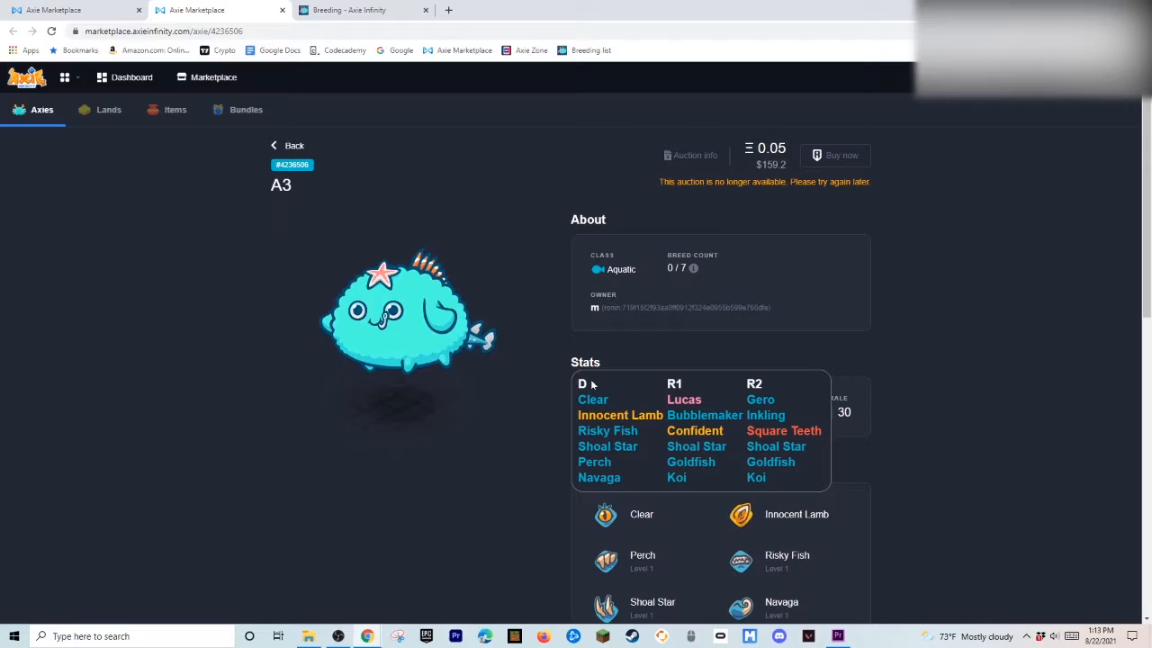
Switch from Axie A3's genes view to the Axie Infinity game home screen.
left_click(356, 11)
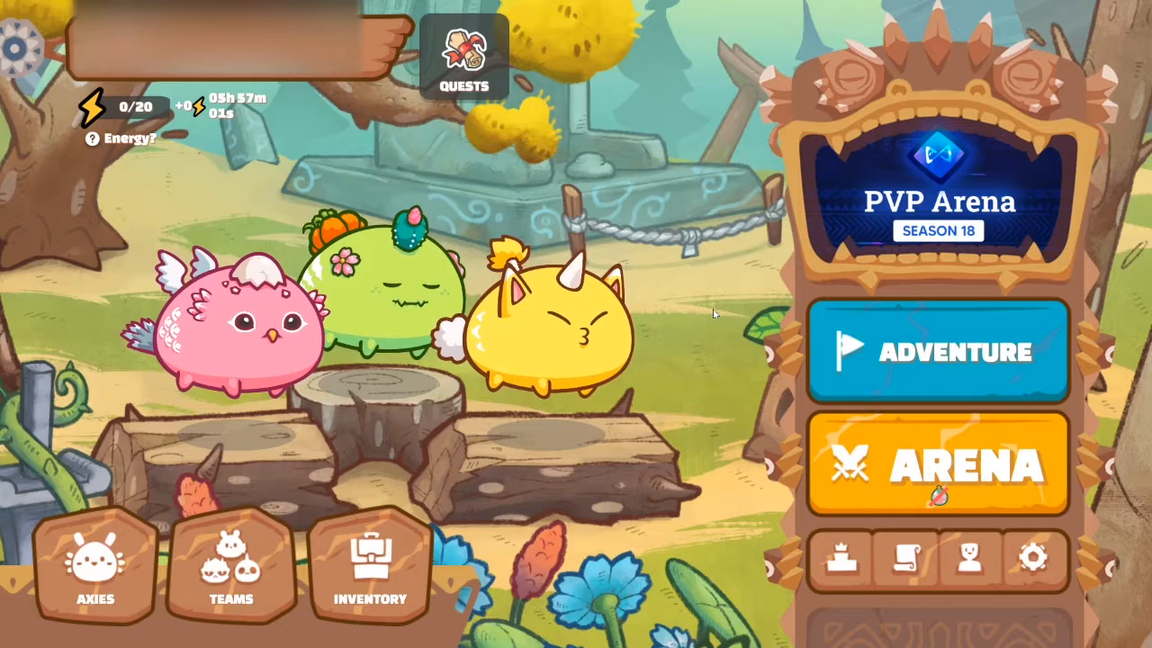
Show the game home screen with the three-Axie team and energy at 0/20.
left_click(936, 351)
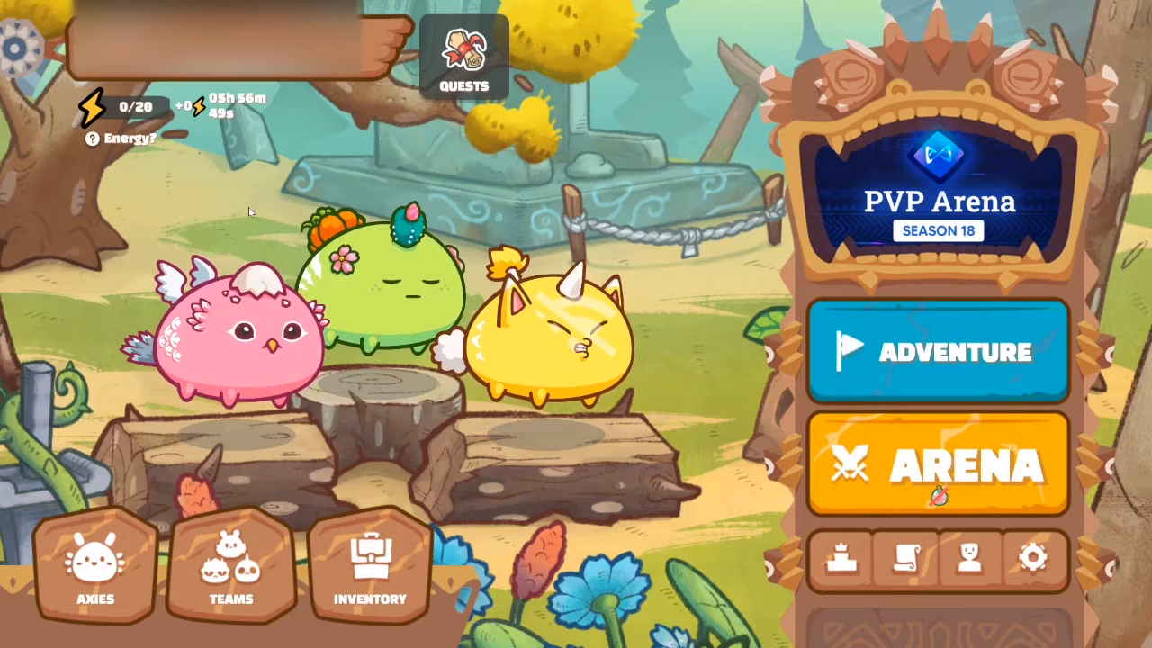
left_click(938, 351)
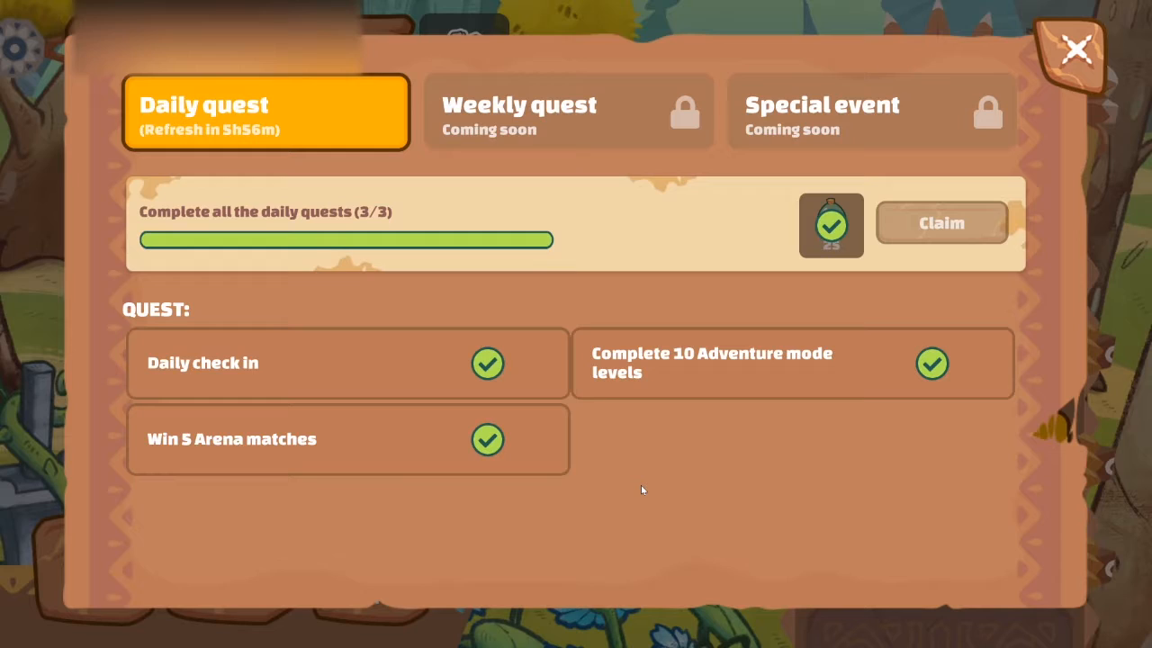
mouse_move(504, 315)
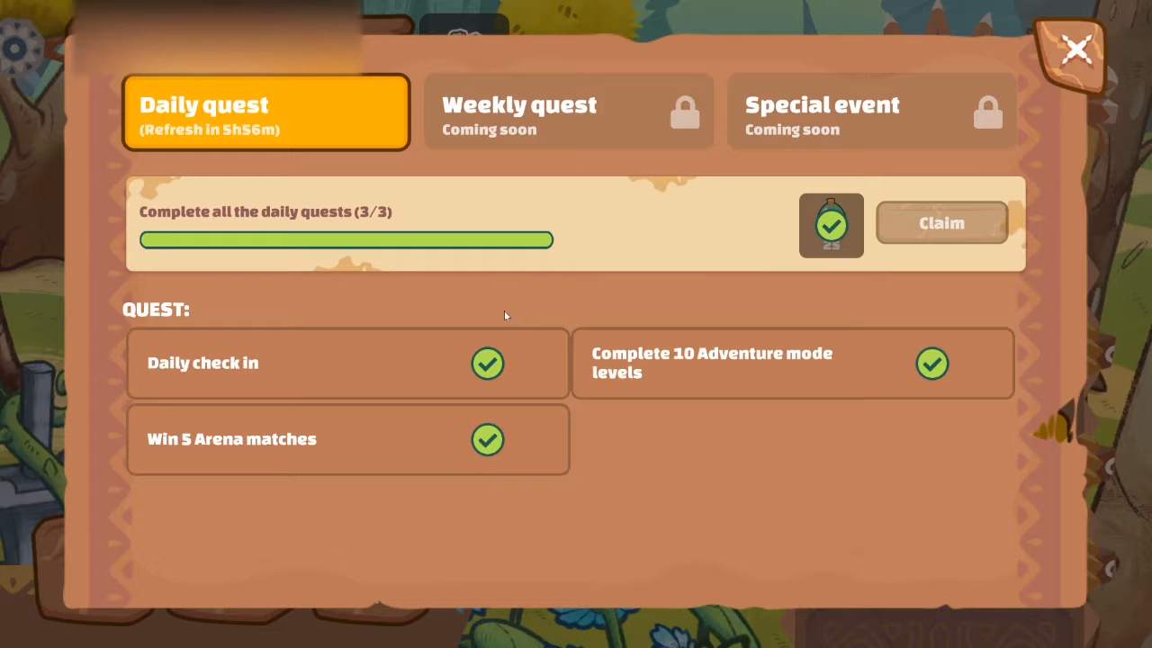
left_click(1077, 48)
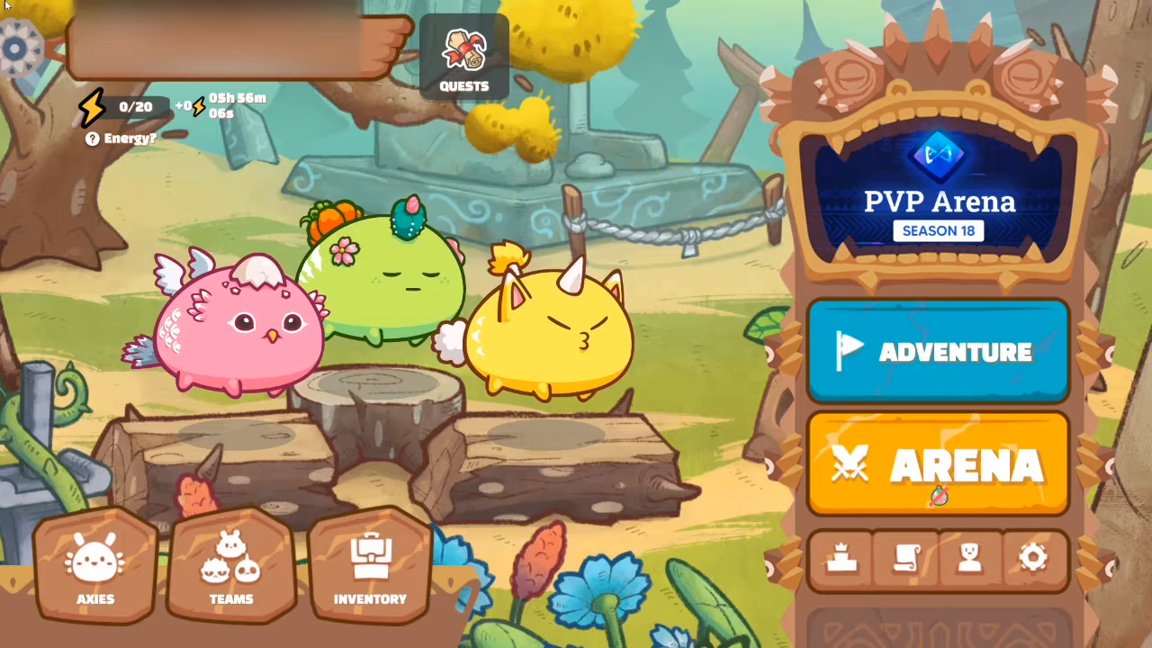
left_click(938, 351)
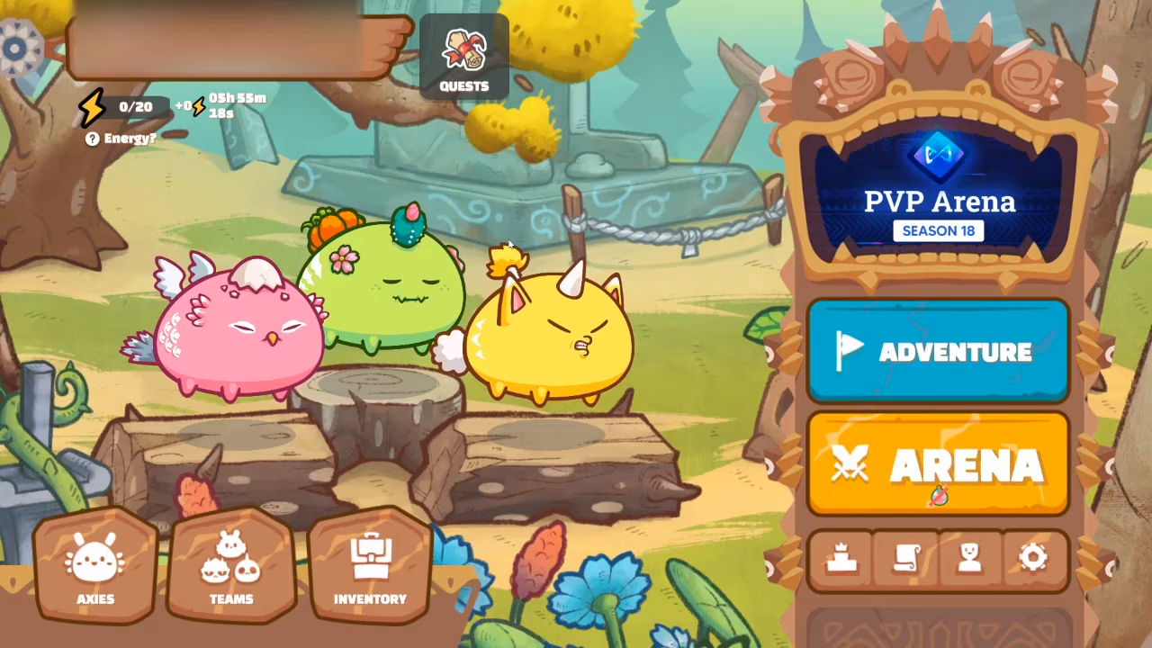
left_click(938, 465)
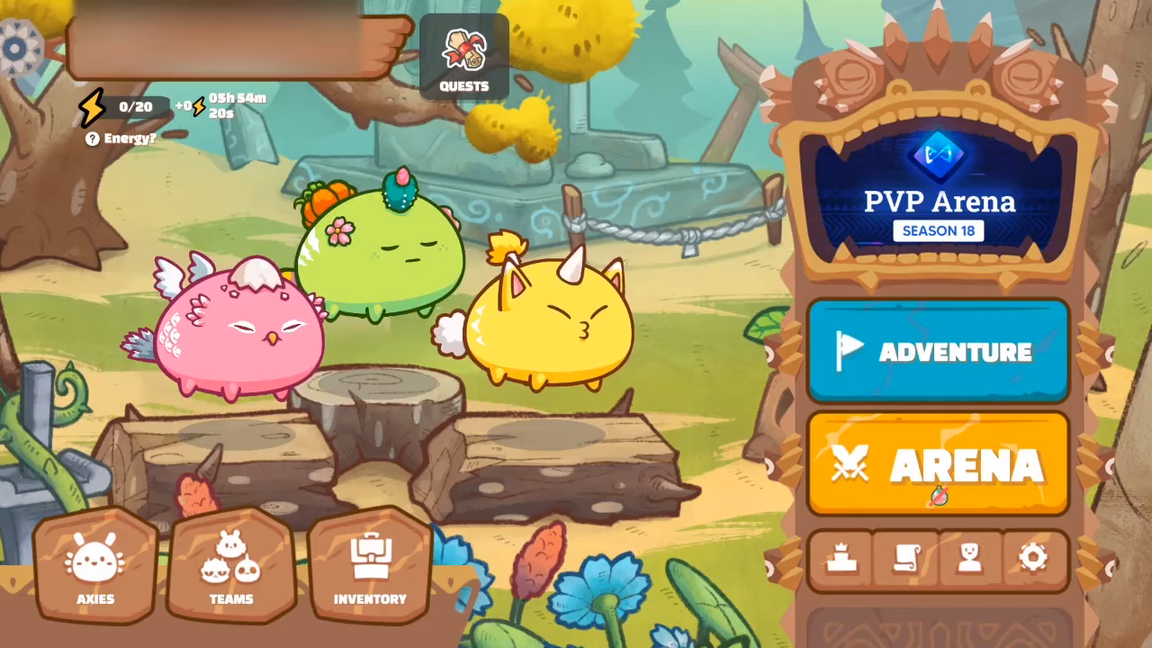
left_click(940, 464)
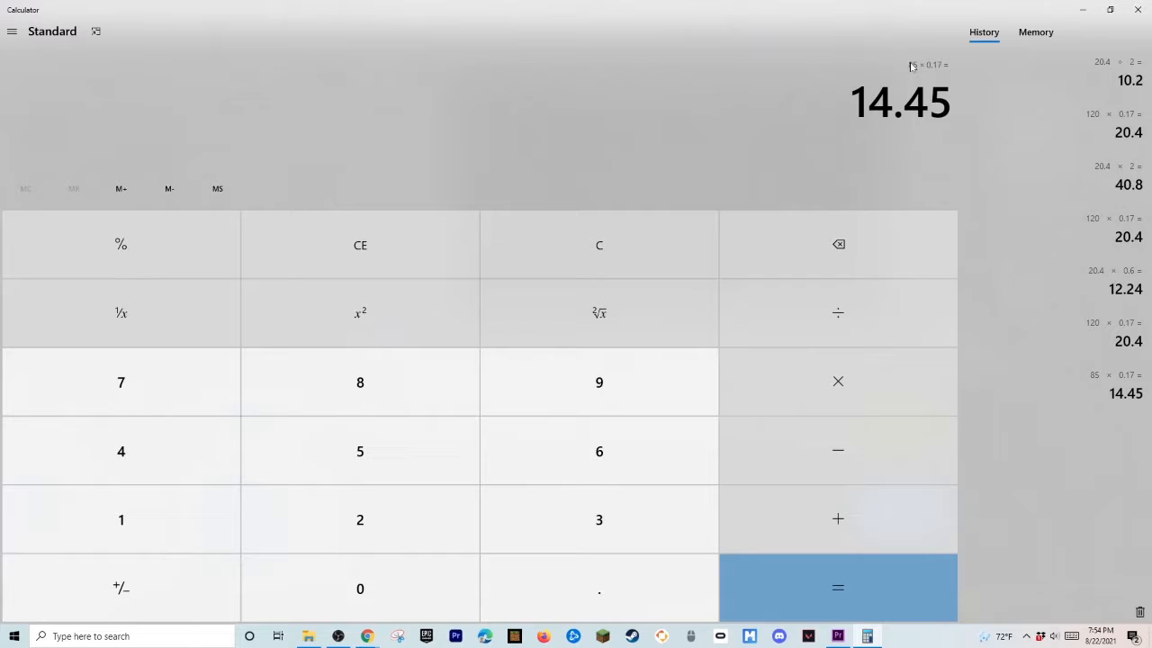
mouse_move(922, 185)
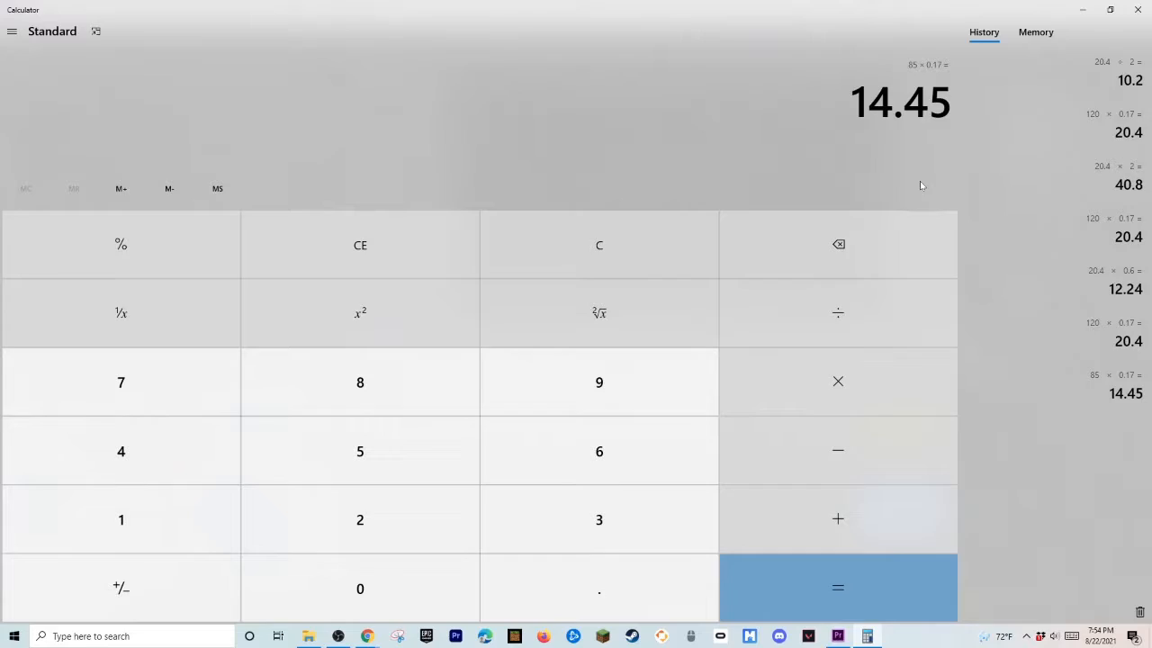
left_click(360, 586)
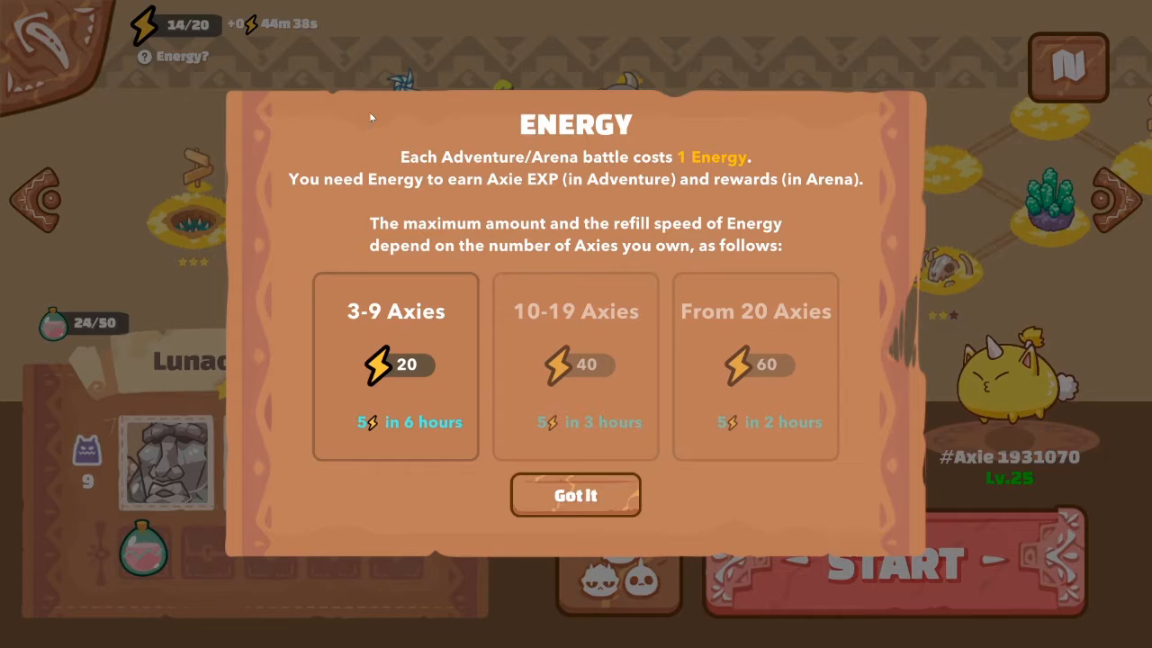
mouse_move(792, 303)
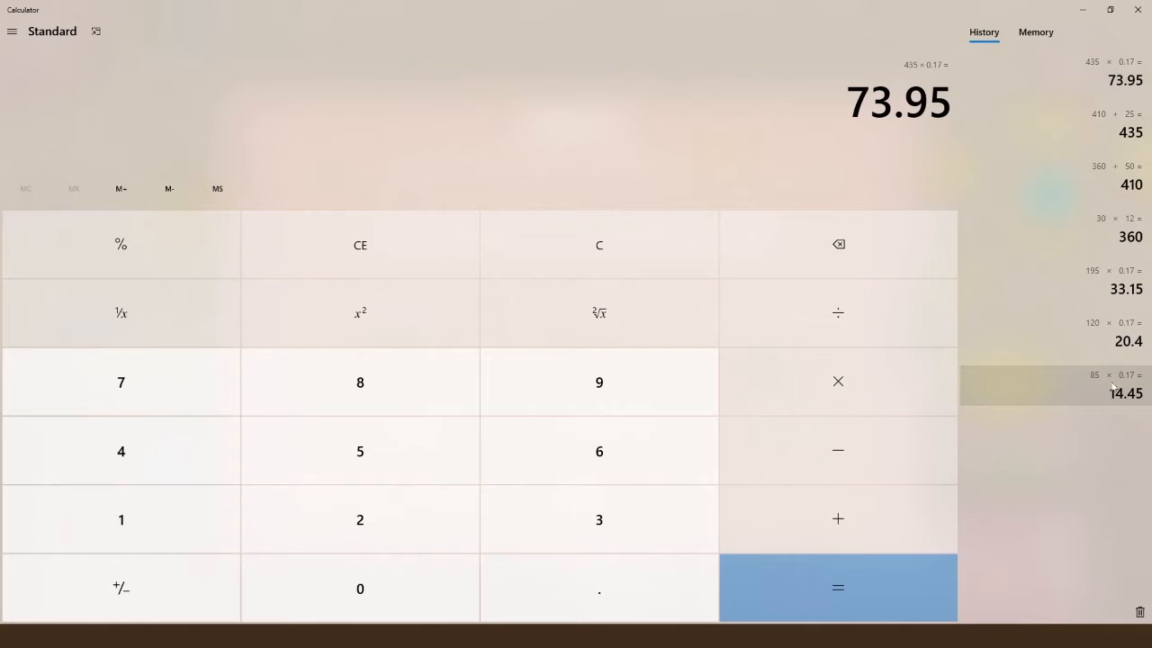
Recall 85 × 0.17 = 14.45 from History and halve it to get the 7.225 scholar share.
left_click(1116, 387)
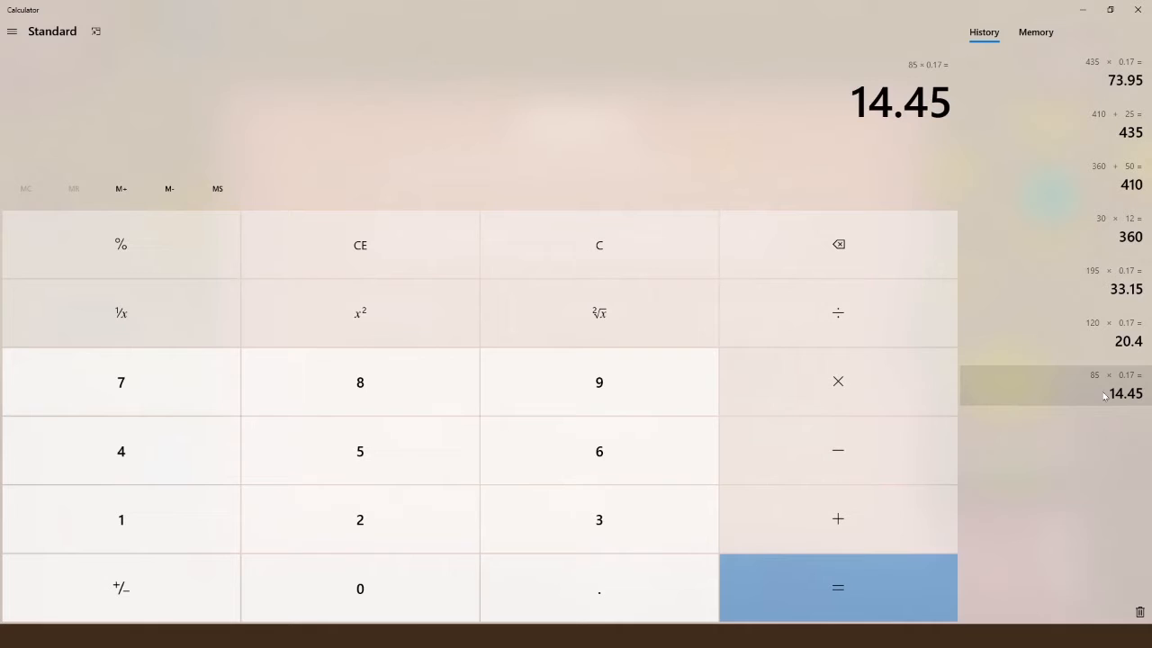
left_click(837, 587)
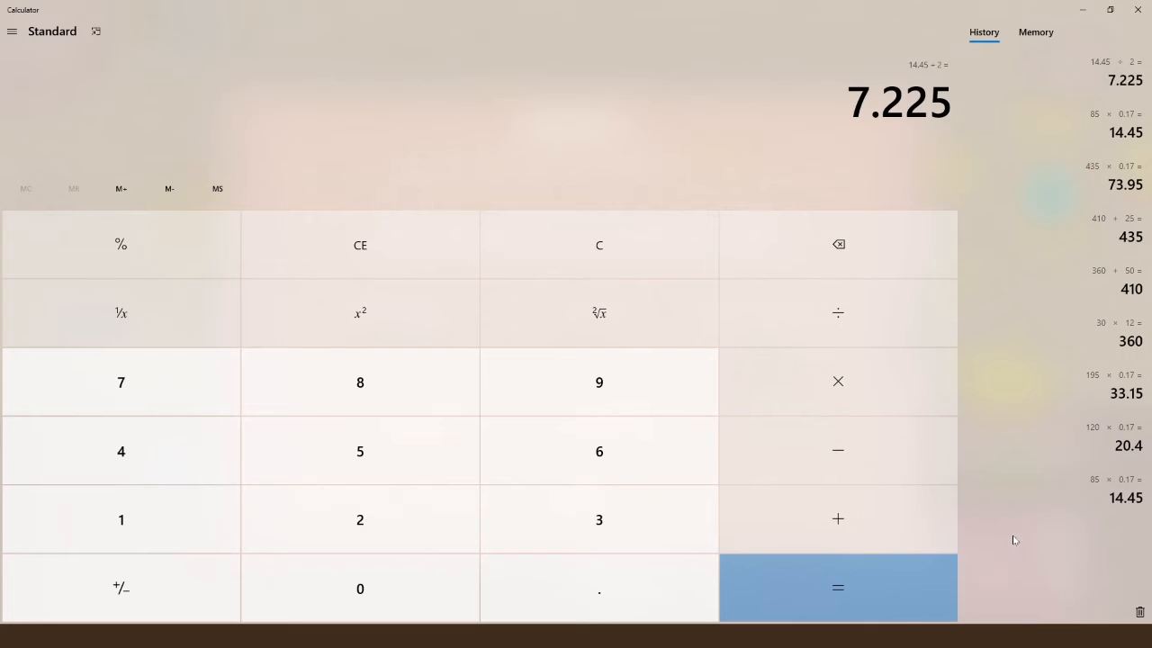
mouse_move(807, 148)
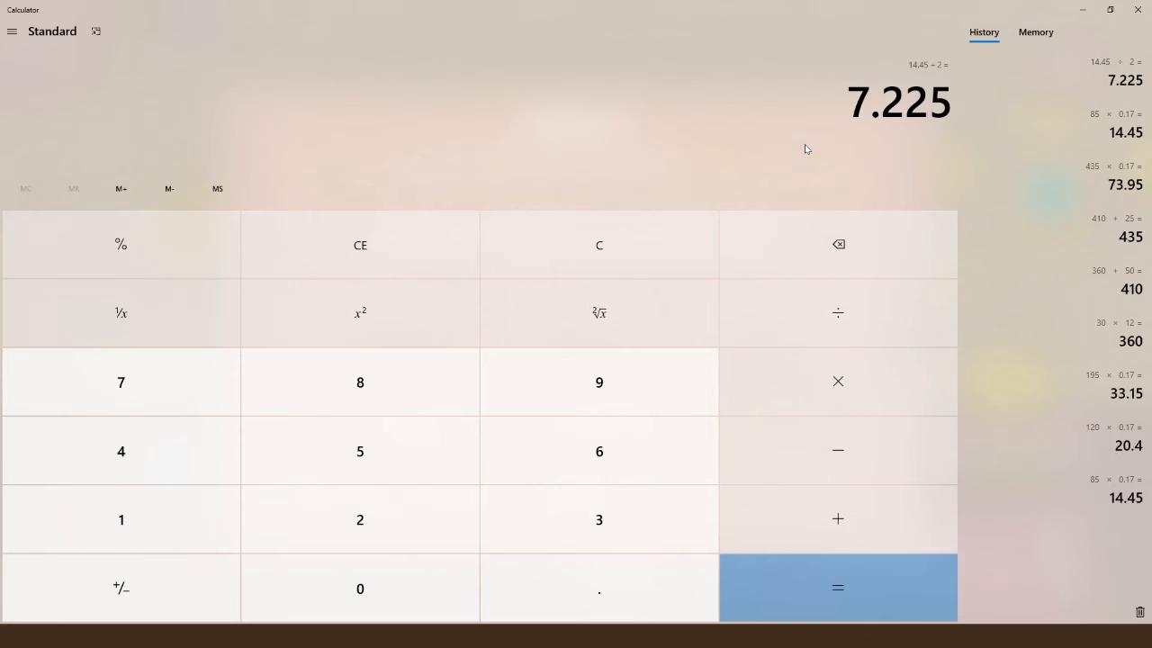
mouse_move(868, 171)
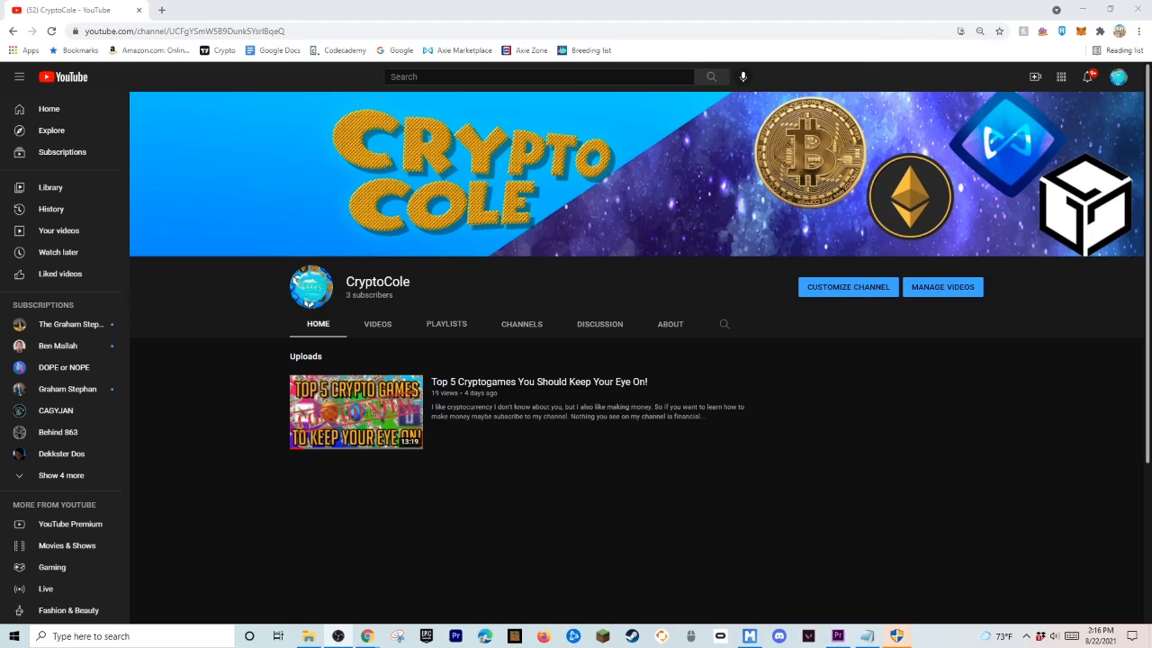
mouse_move(886, 529)
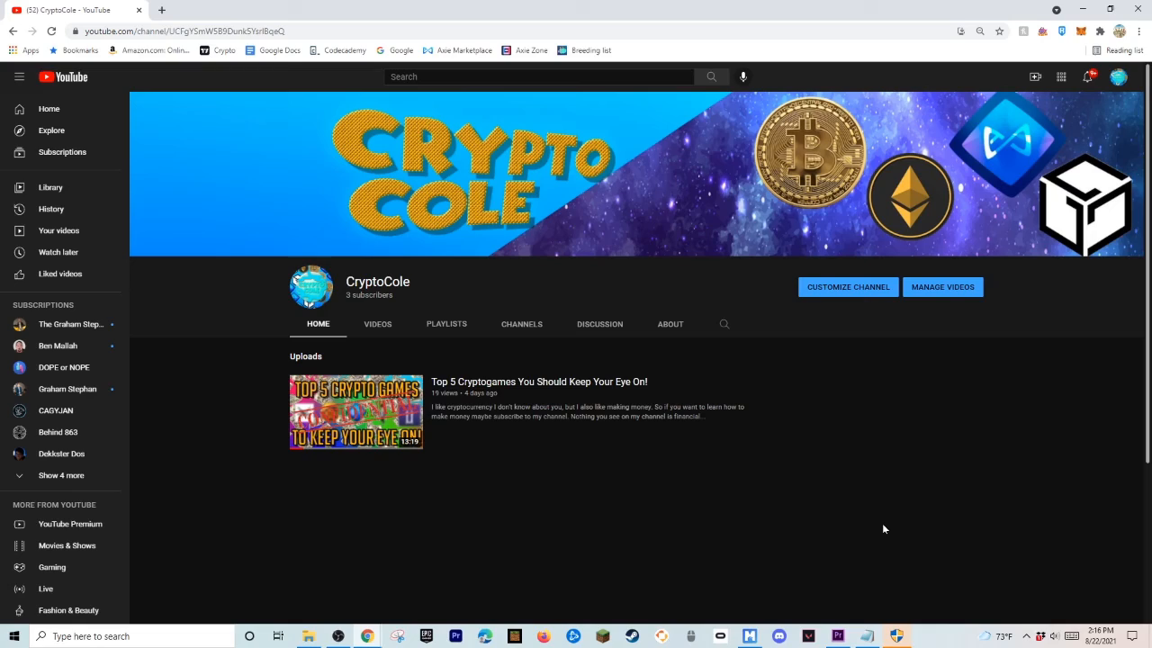